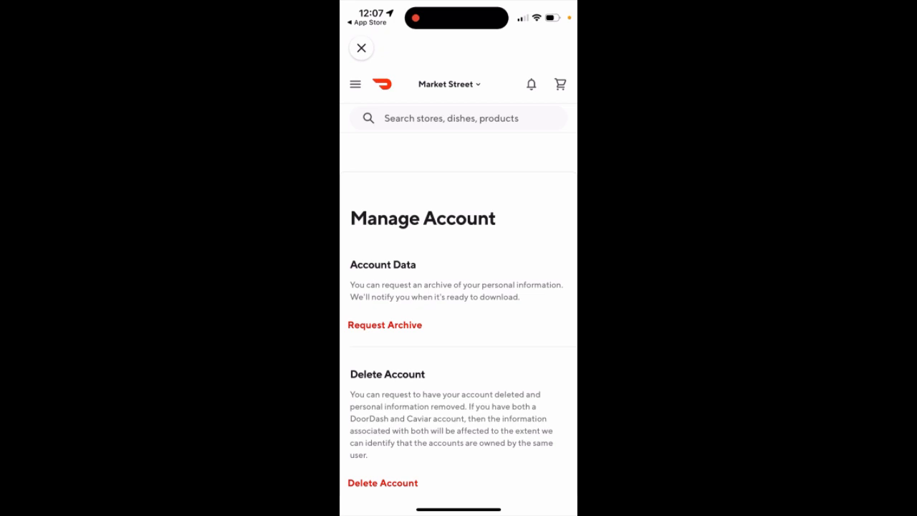
scroll(down, 3)
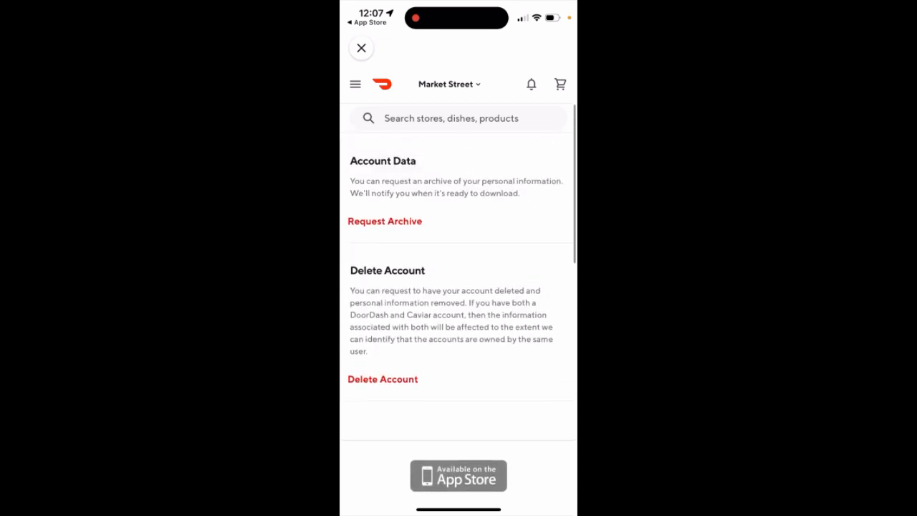
scroll(down, 3)
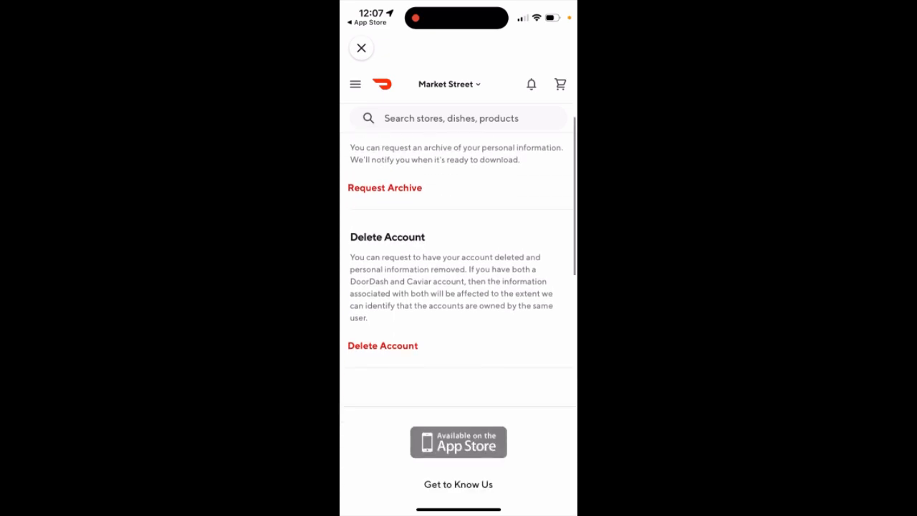
scroll(down, 3)
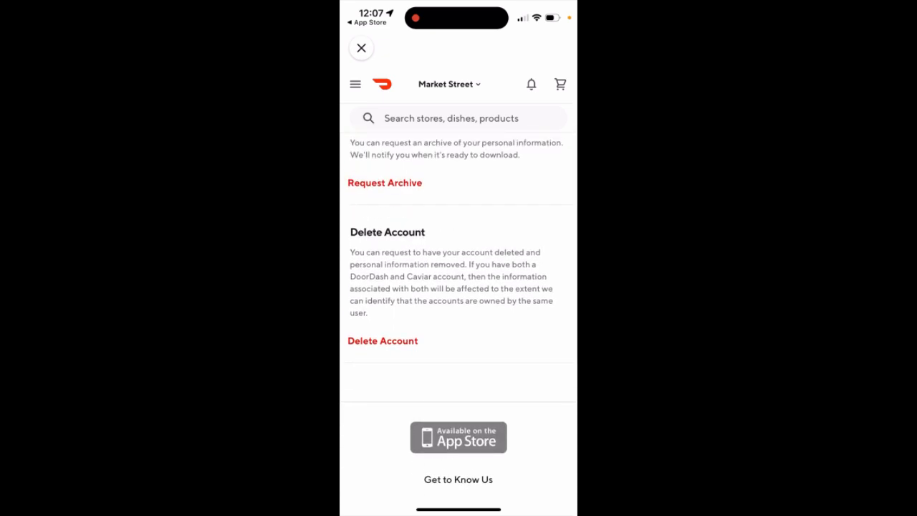